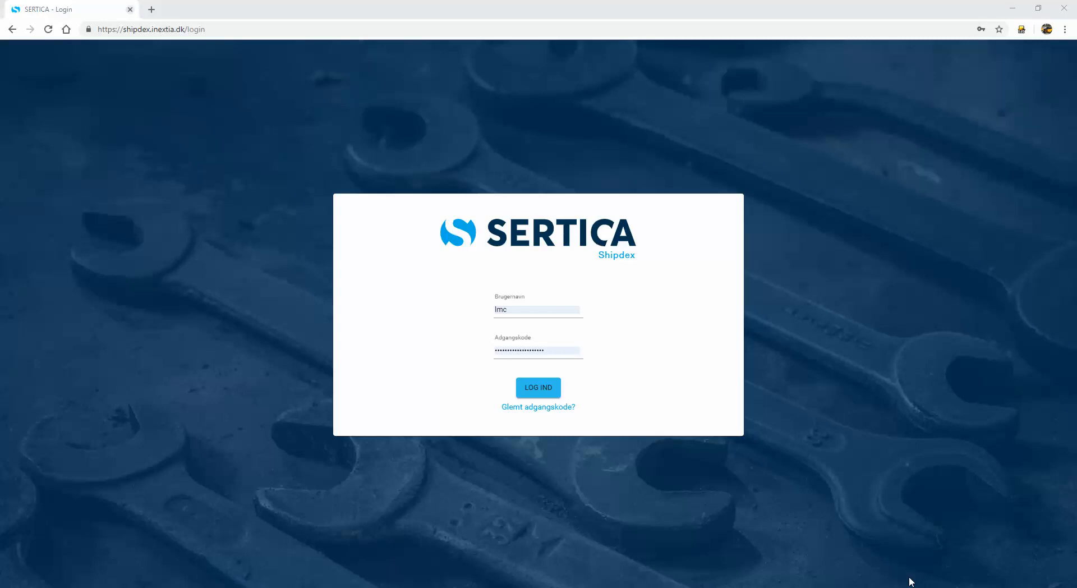
{"action": "mouse_move", "coordinate": [765, 302]}
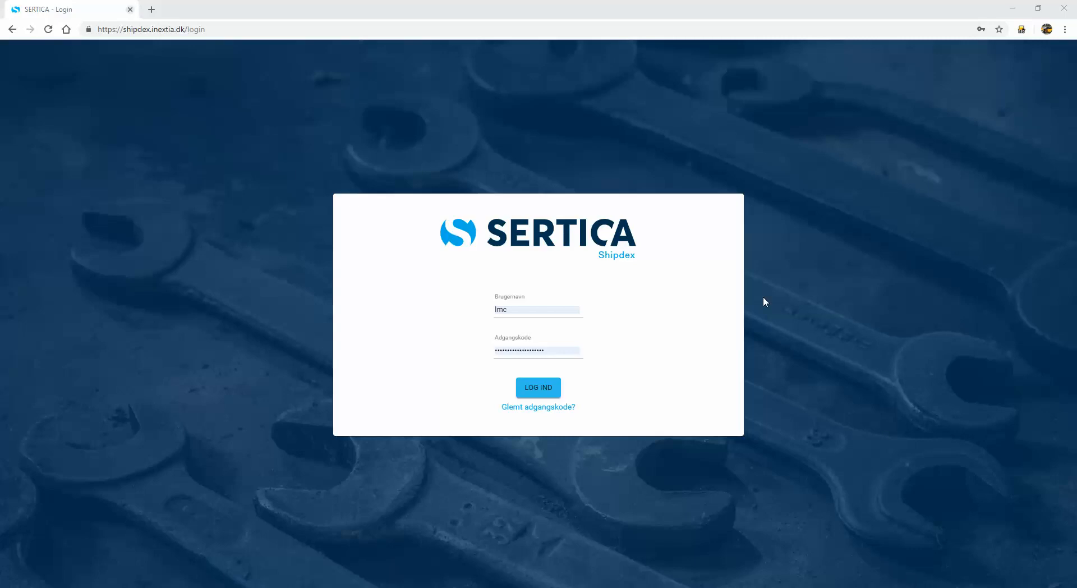
{"action": "mouse_move", "coordinate": [310, 181]}
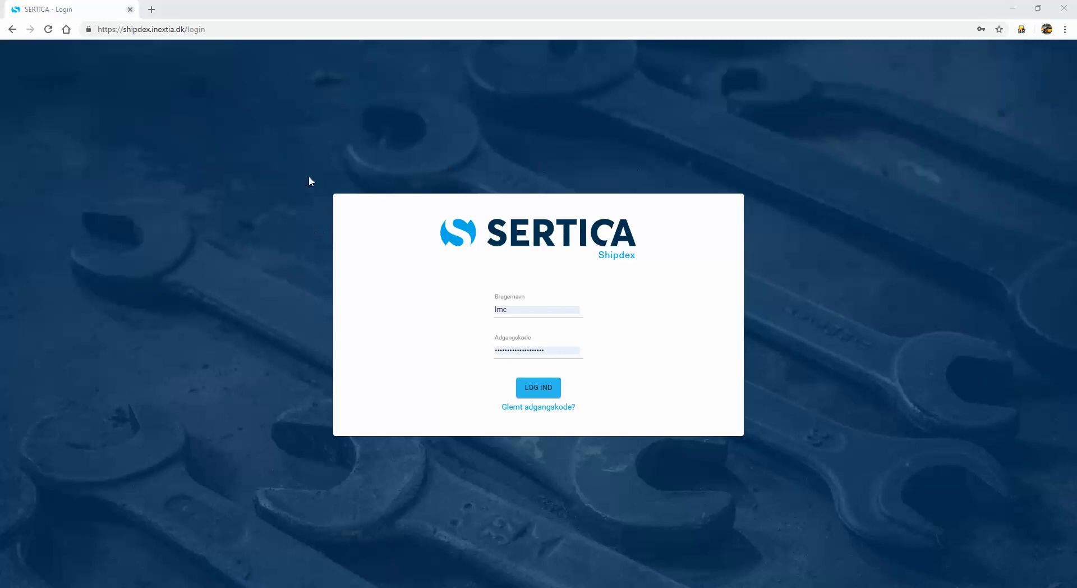
{"action": "mouse_move", "coordinate": [516, 289]}
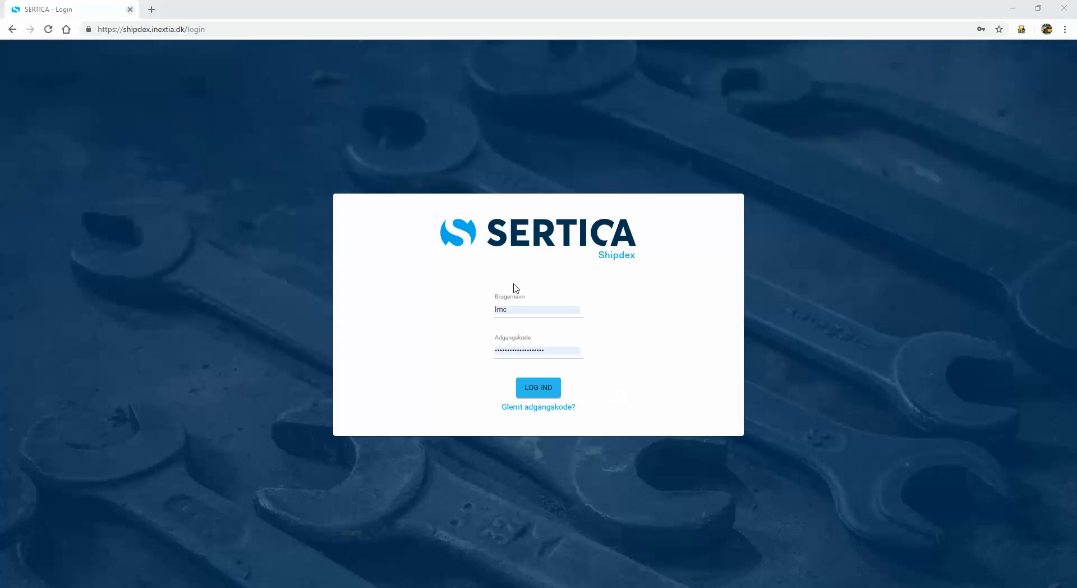
Log in, view the Monthly test job for Cylinder 1, and go to the component tree.
{"action": "left_click", "coordinate": [537, 388]}
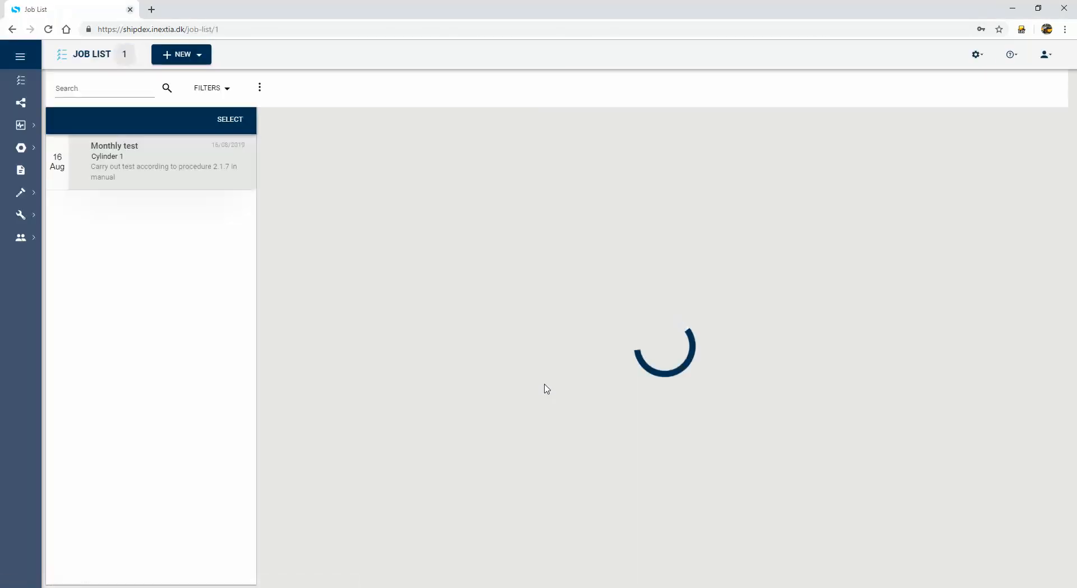
{"action": "left_click", "coordinate": [152, 160]}
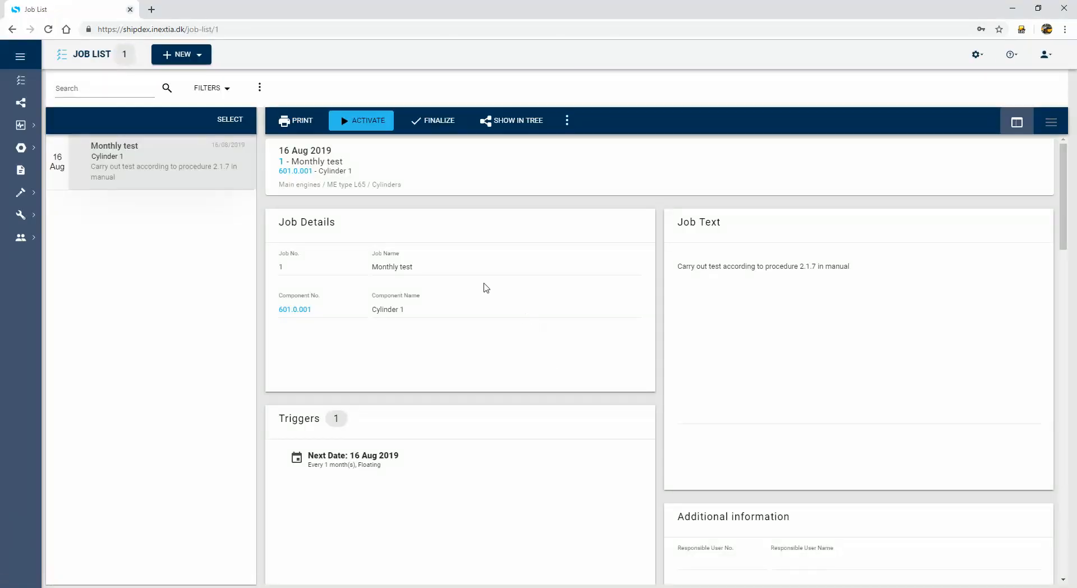
{"action": "mouse_move", "coordinate": [318, 199]}
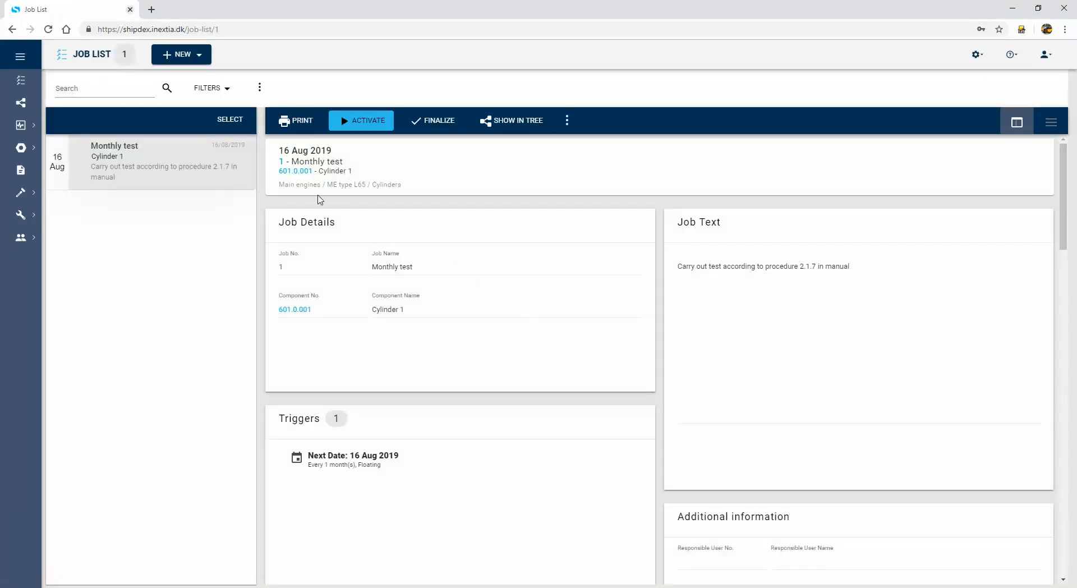
{"action": "left_click", "coordinate": [510, 120]}
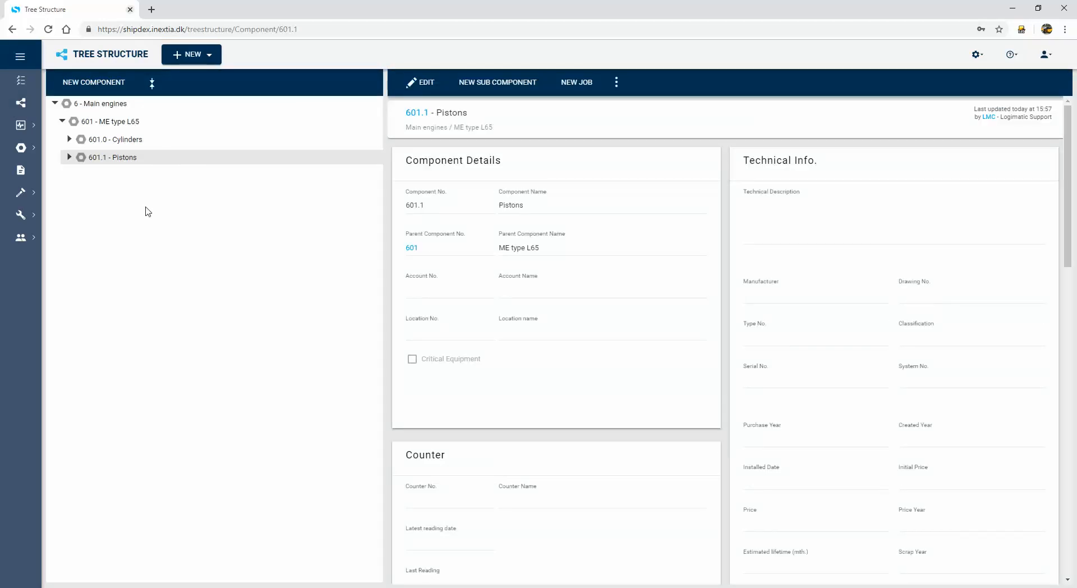
{"action": "mouse_move", "coordinate": [110, 127]}
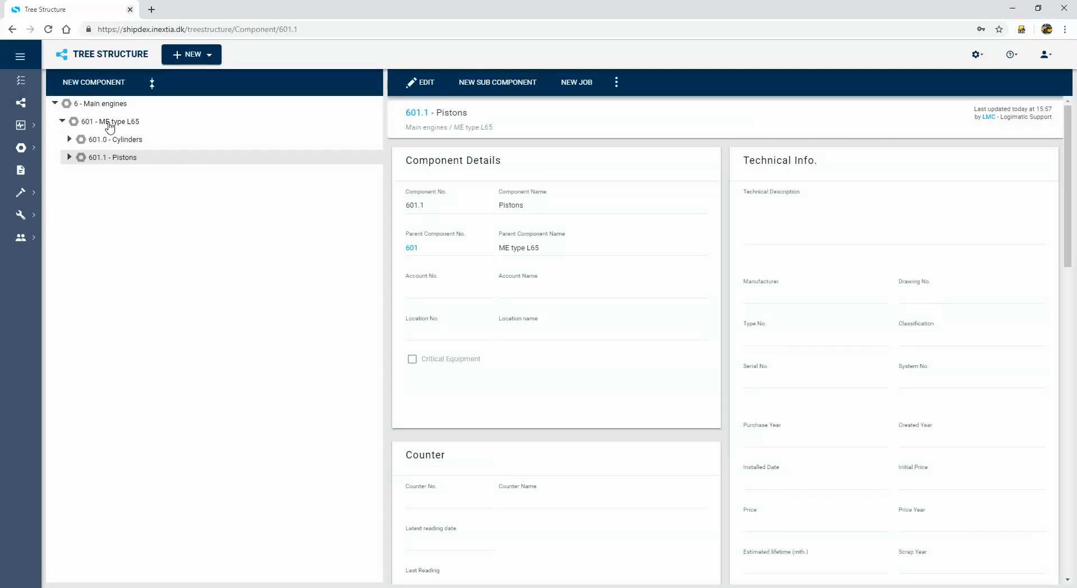
Expand the ME type L65 main engine branch to list Cylinders 1-3 and Pistons 1-2.
{"action": "left_click", "coordinate": [115, 139]}
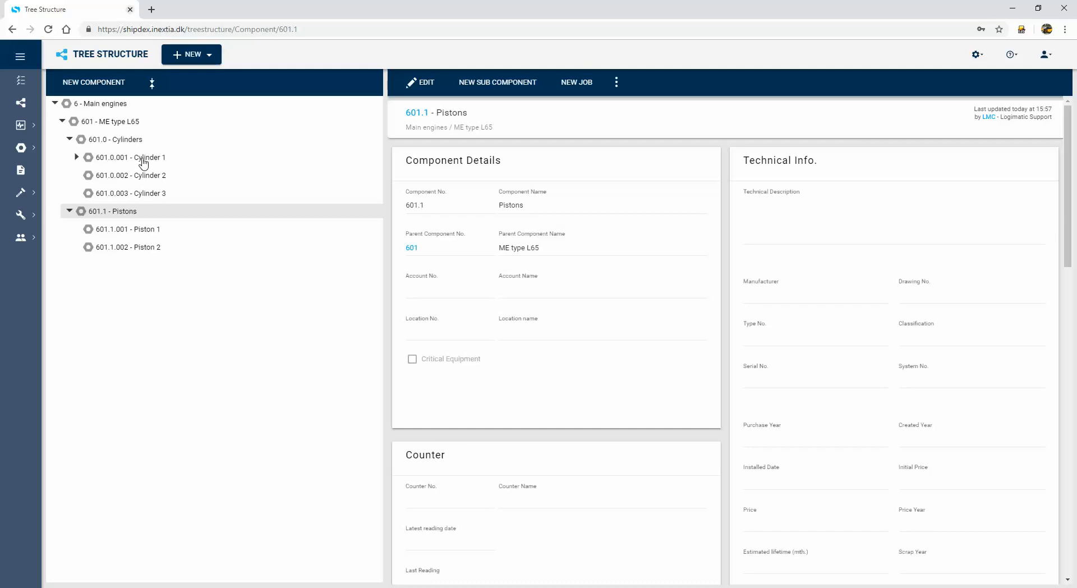
{"action": "mouse_move", "coordinate": [179, 225]}
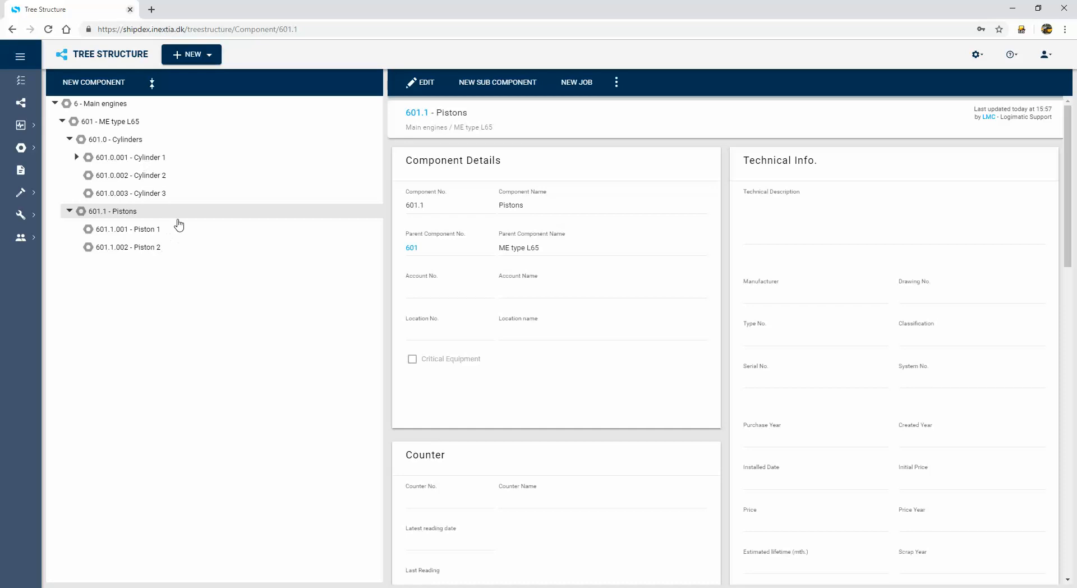
{"action": "mouse_move", "coordinate": [125, 219]}
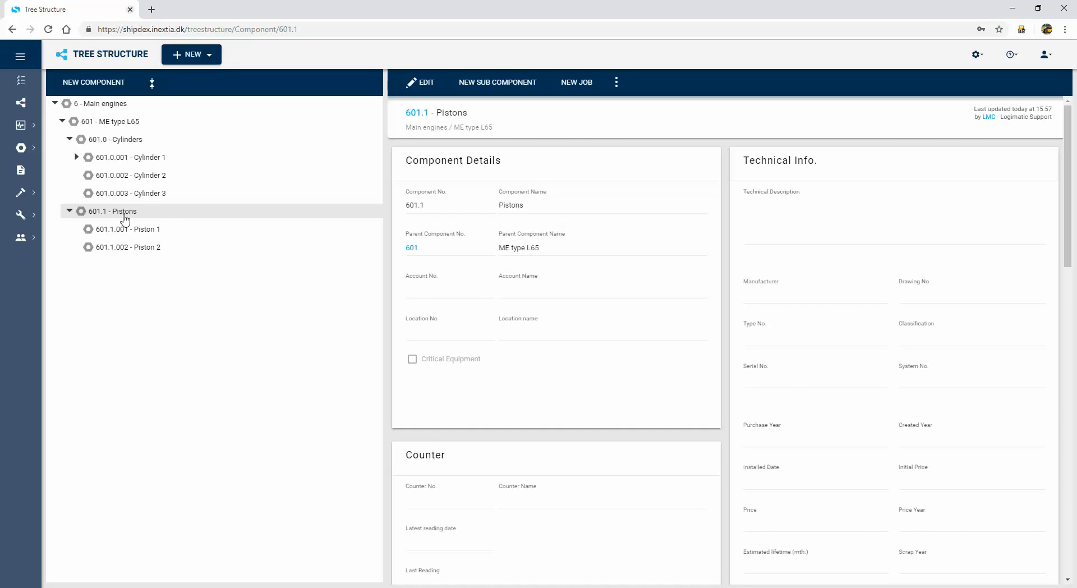
{"action": "mouse_move", "coordinate": [499, 82]}
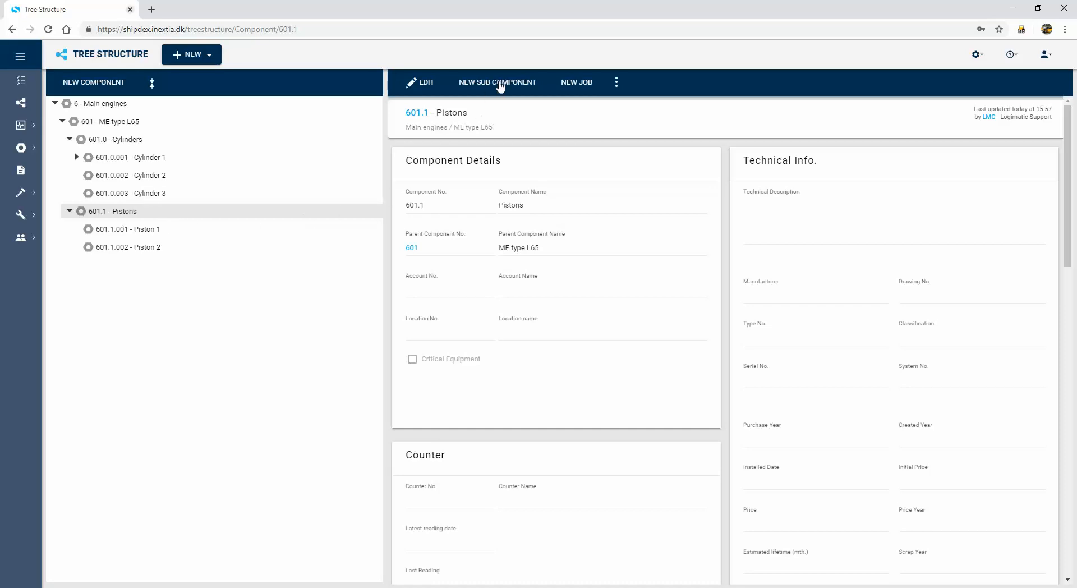
Create sub-component 601.1.003 named Piston 3 under 601.1 Pistons.
{"action": "left_click", "coordinate": [497, 82]}
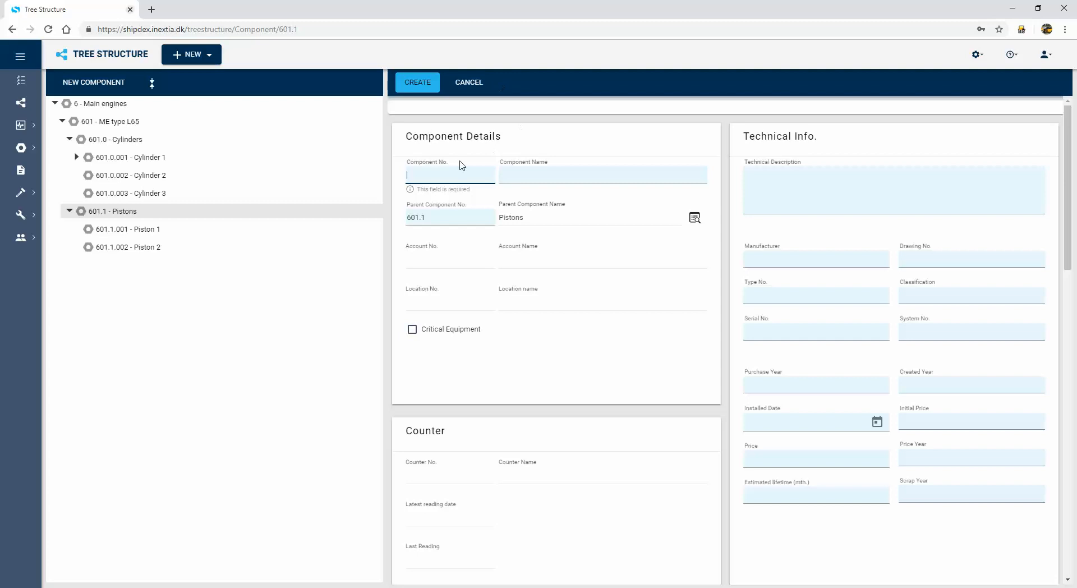
{"action": "type", "text": "601.1"}
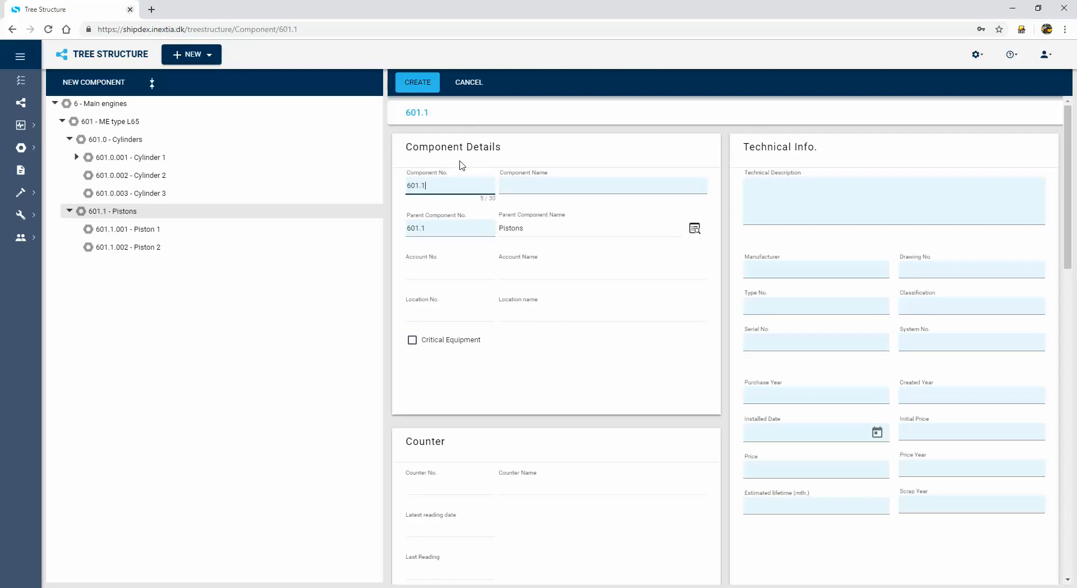
{"action": "type", "text": ".003"}
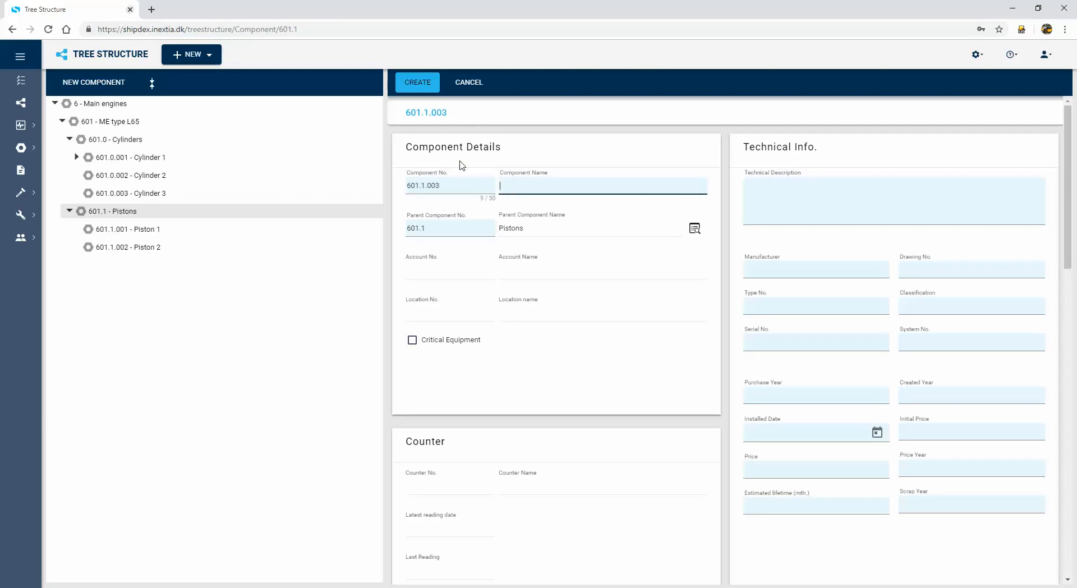
{"action": "type", "text": "Piston"}
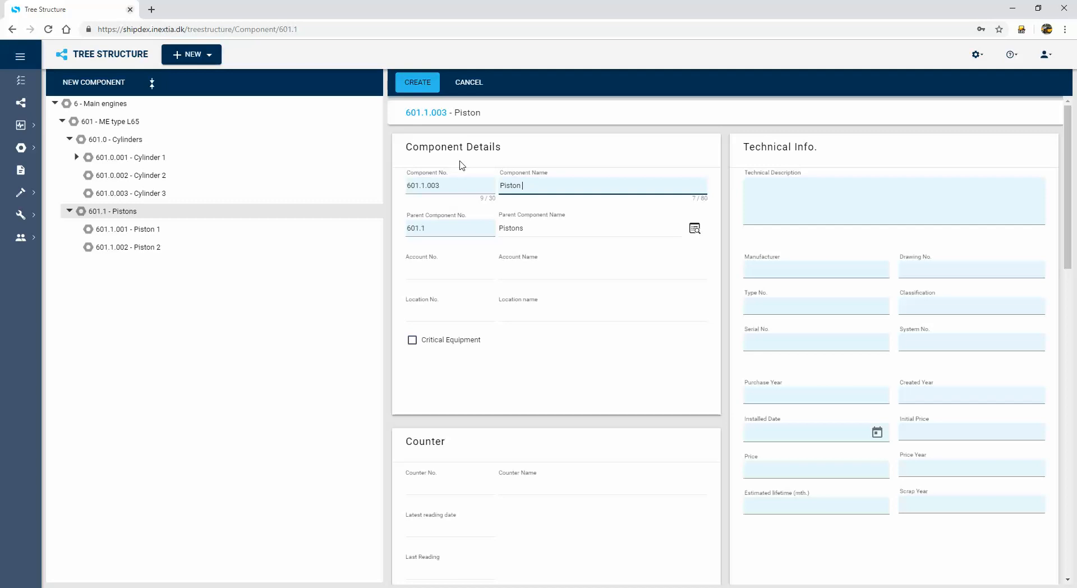
{"action": "left_click", "coordinate": [418, 82]}
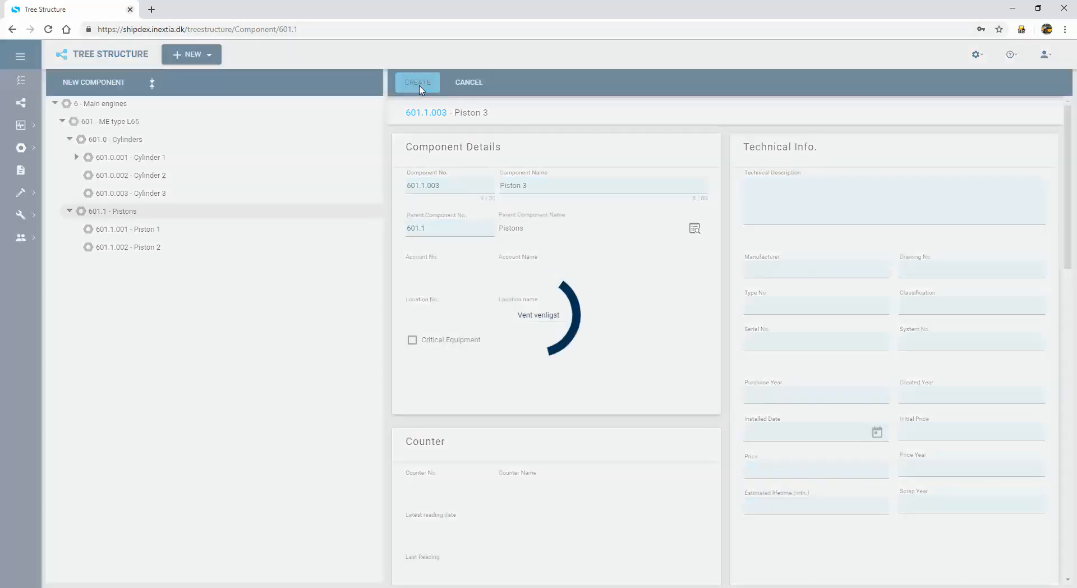
Confirm creation so 601.1.003 Piston 3 appears under Pistons in the tree.
{"action": "left_click", "coordinate": [416, 82]}
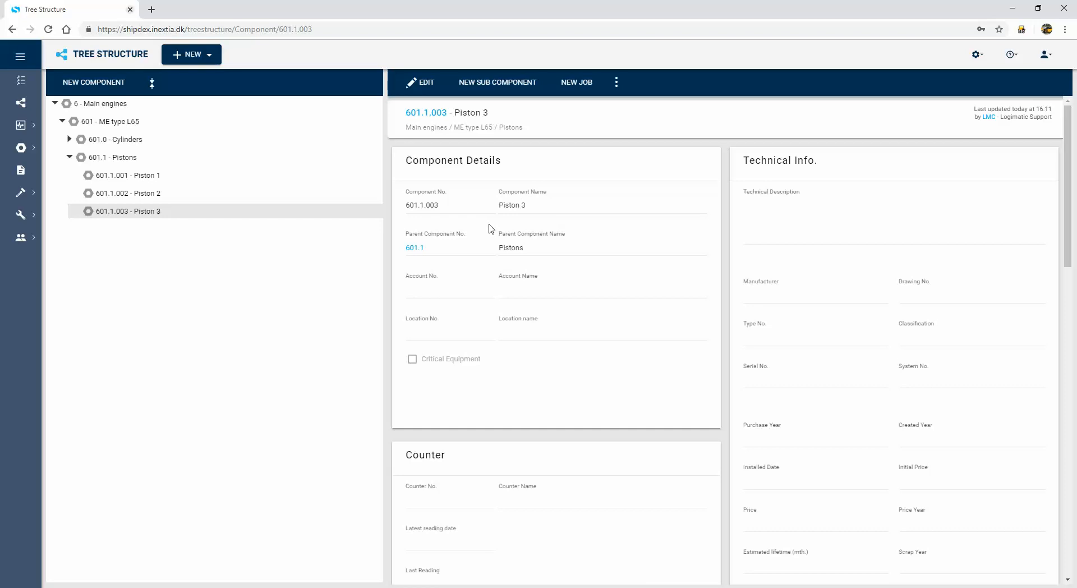
{"action": "mouse_move", "coordinate": [564, 238]}
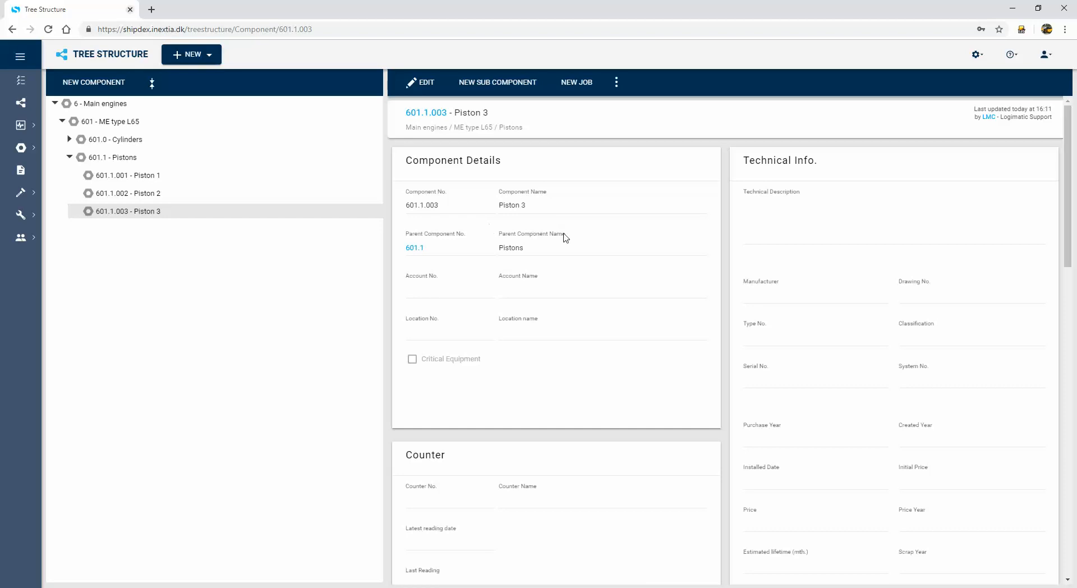
{"action": "mouse_move", "coordinate": [458, 202]}
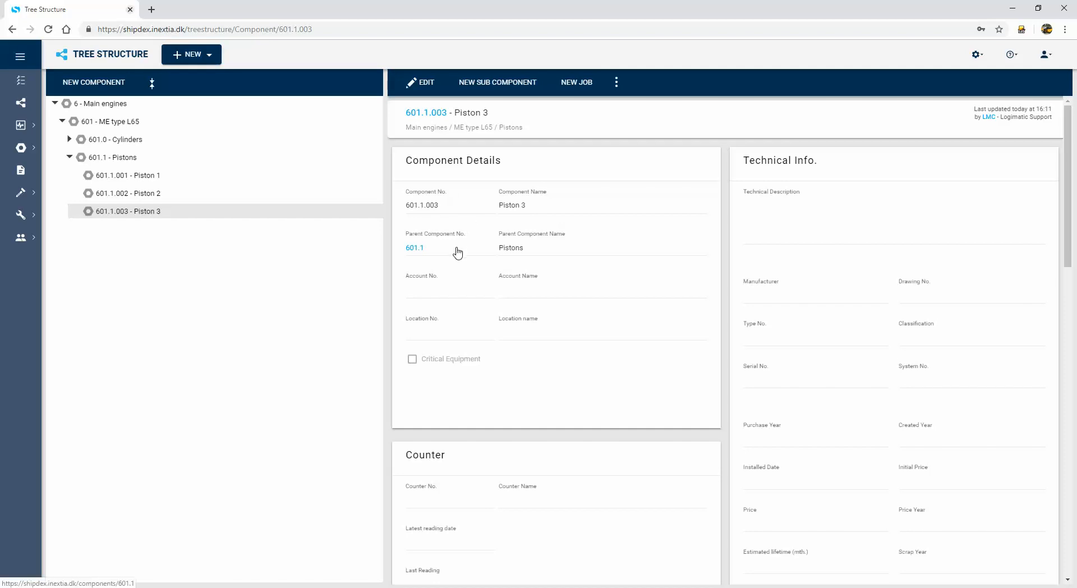
{"action": "mouse_move", "coordinate": [484, 255]}
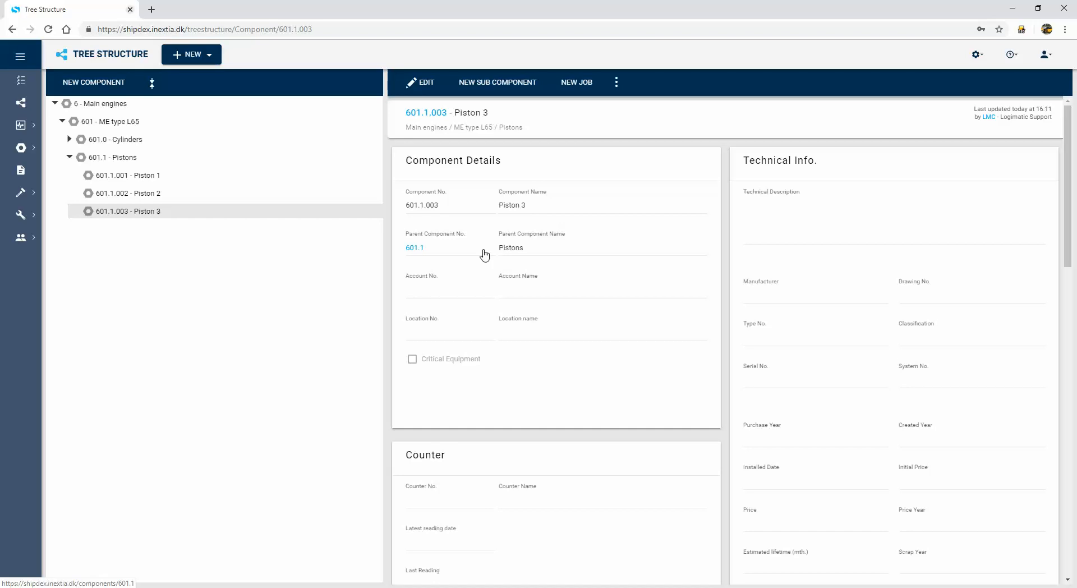
{"action": "mouse_move", "coordinate": [127, 126]}
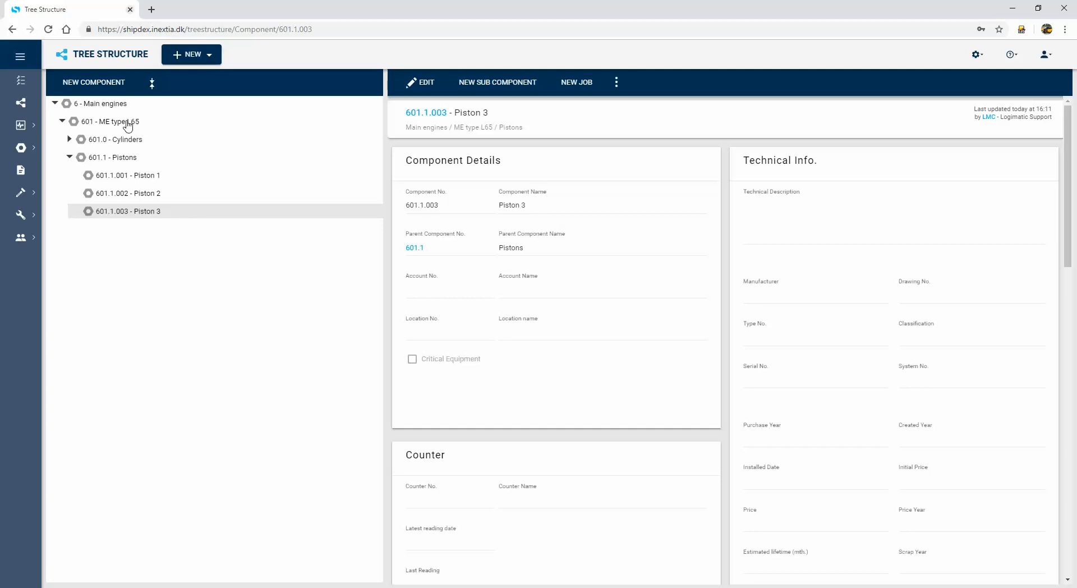
{"action": "mouse_move", "coordinate": [154, 161]}
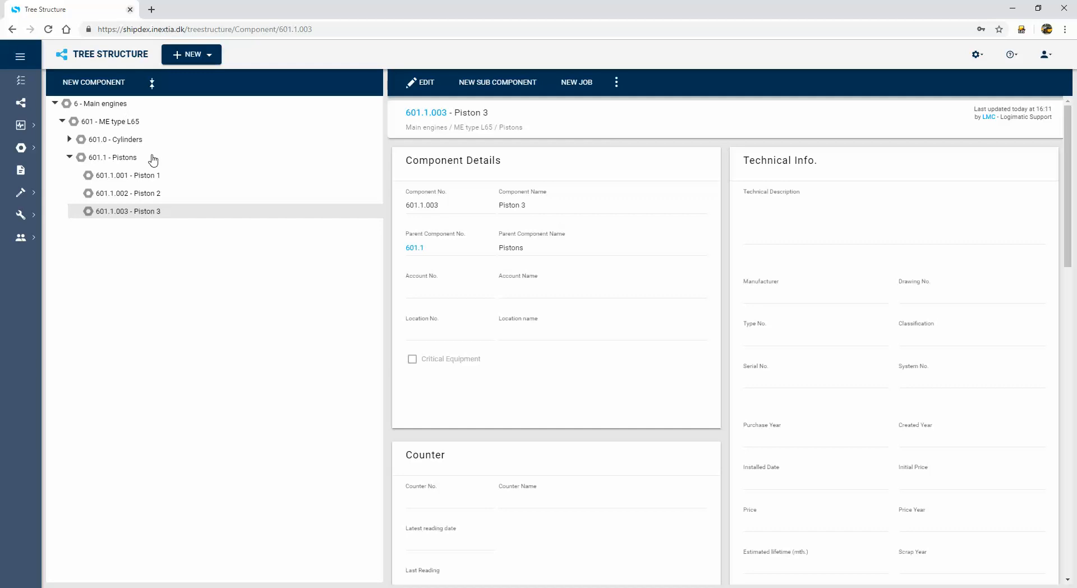